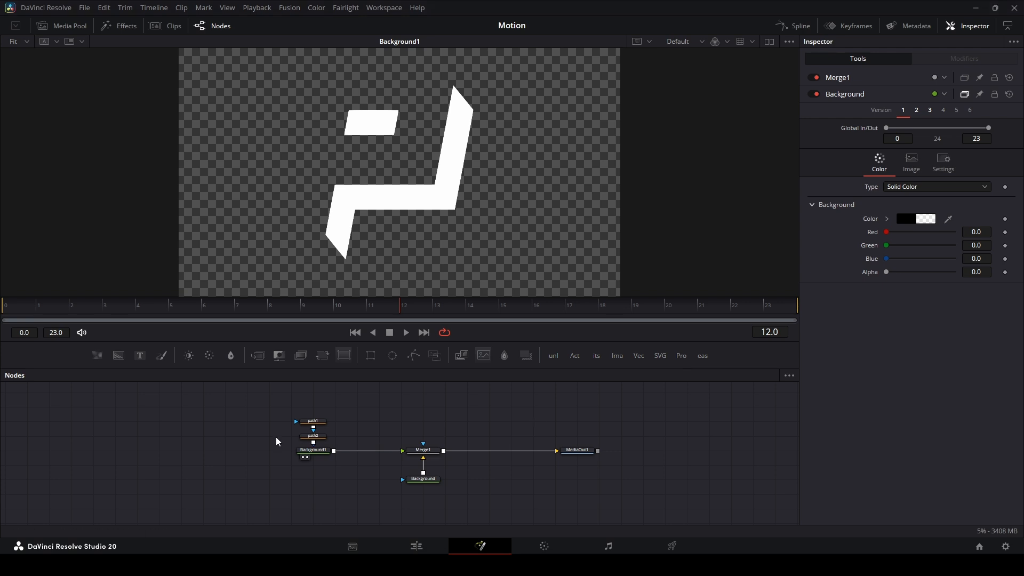
mouse_move(339, 439)
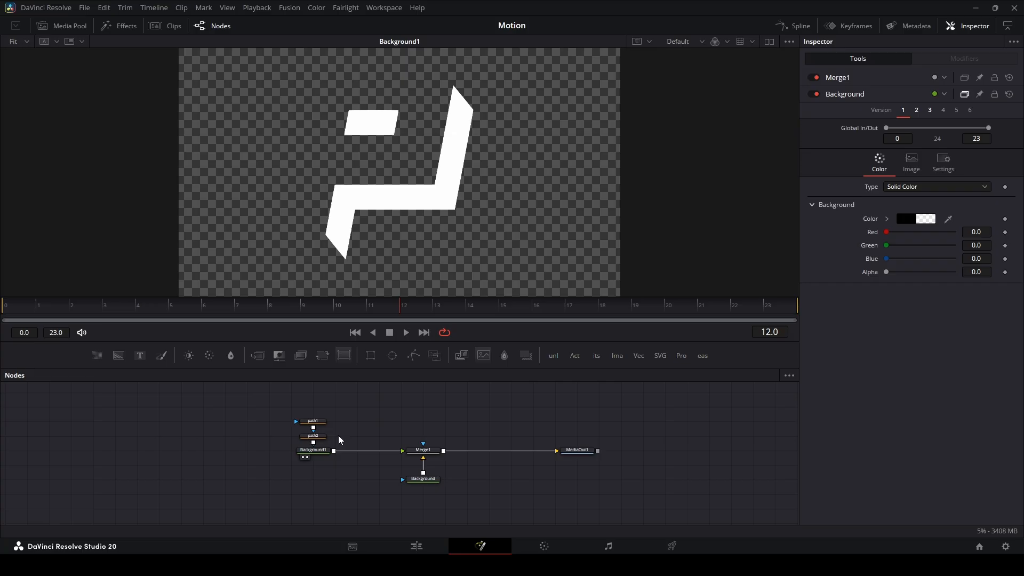
Inspect both path shapes, then expand the For Free Users folder and select the no-UI Rotate SVG Points script
left_click(314, 435)
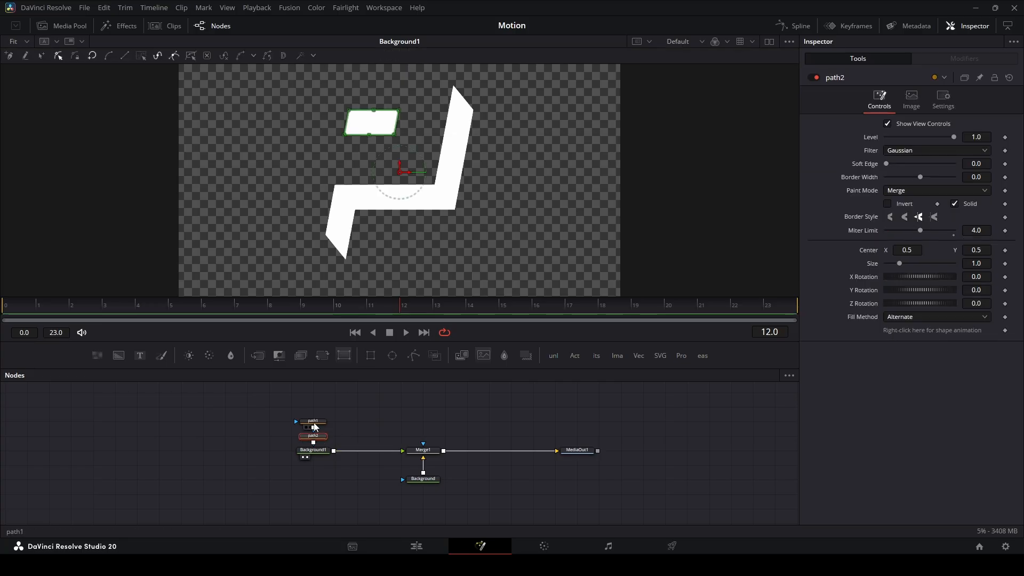
left_click(314, 421)
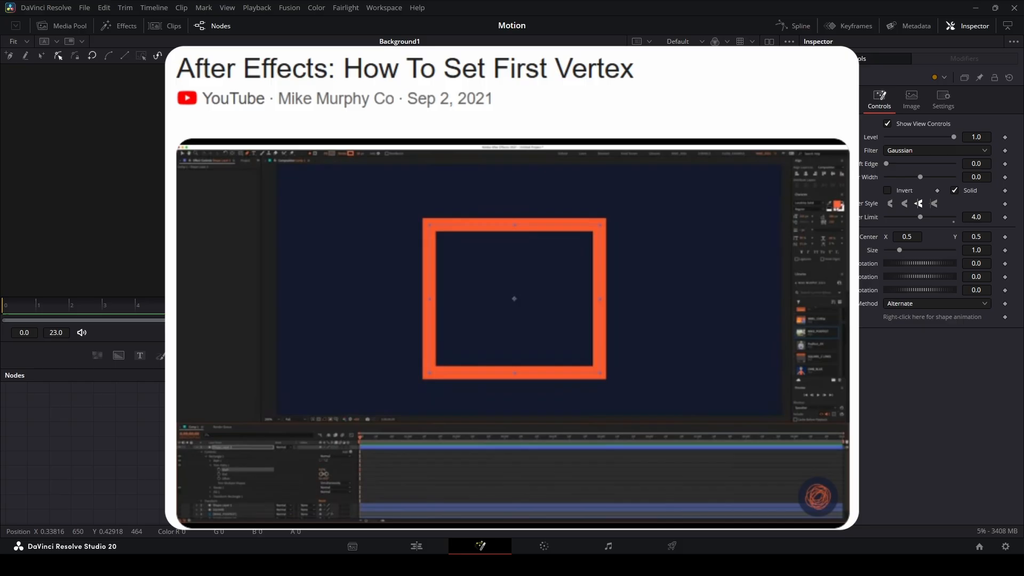
mouse_move(268, 181)
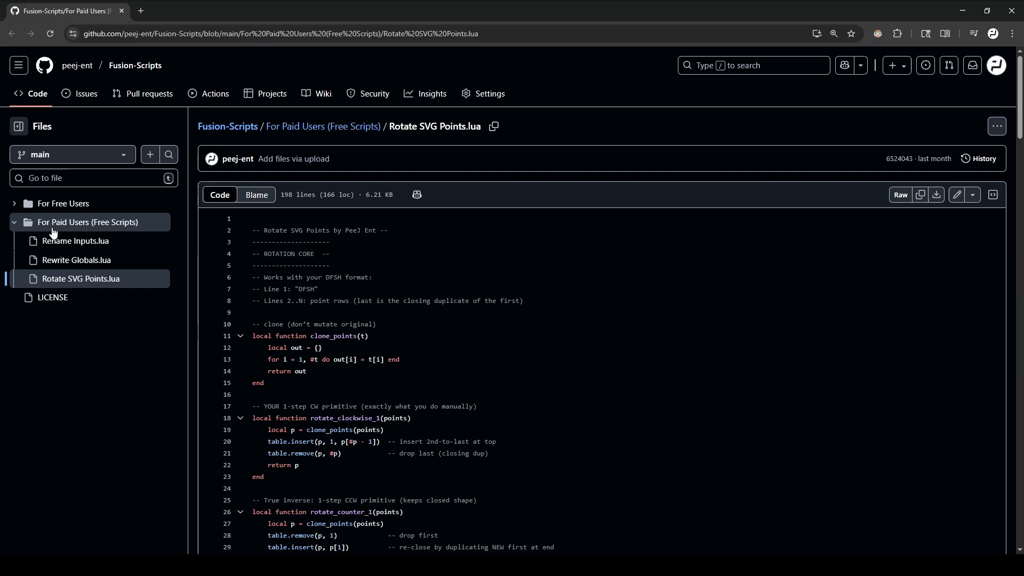
mouse_move(105, 275)
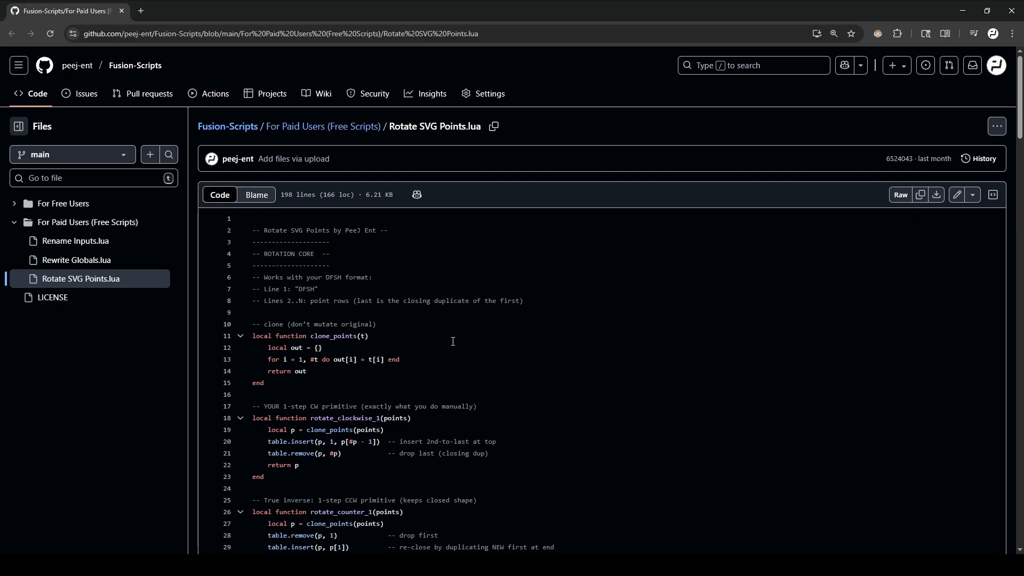
left_click(63, 203)
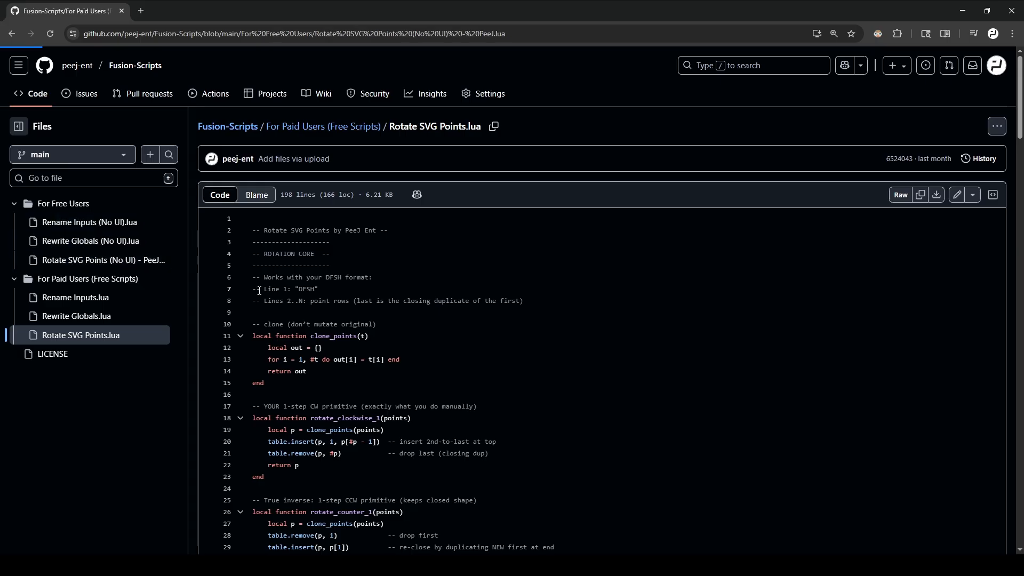
left_click(102, 260)
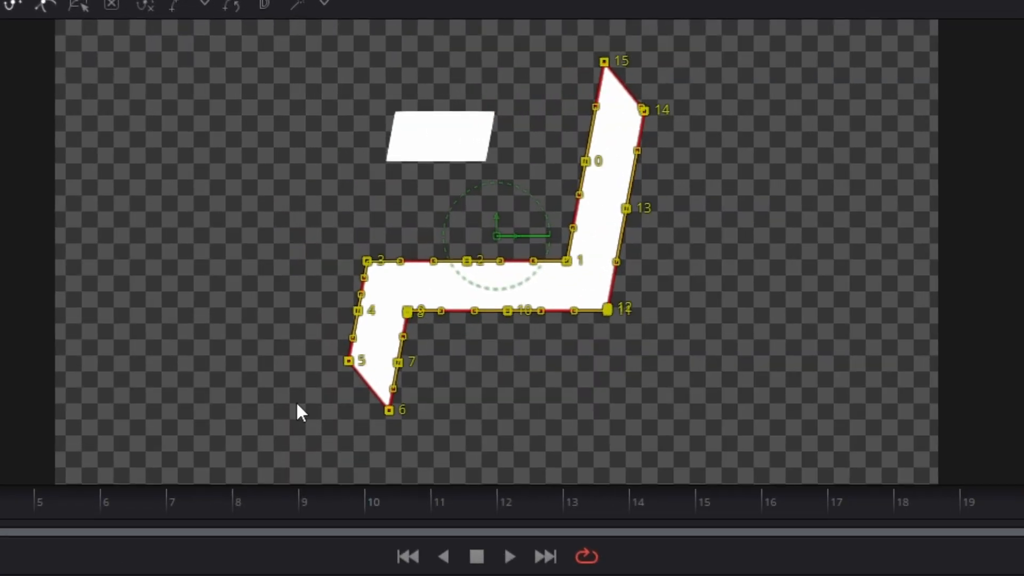
Deselect path1's polyline points and display point numbers 0 through 15 in the viewer
key("shift+t")
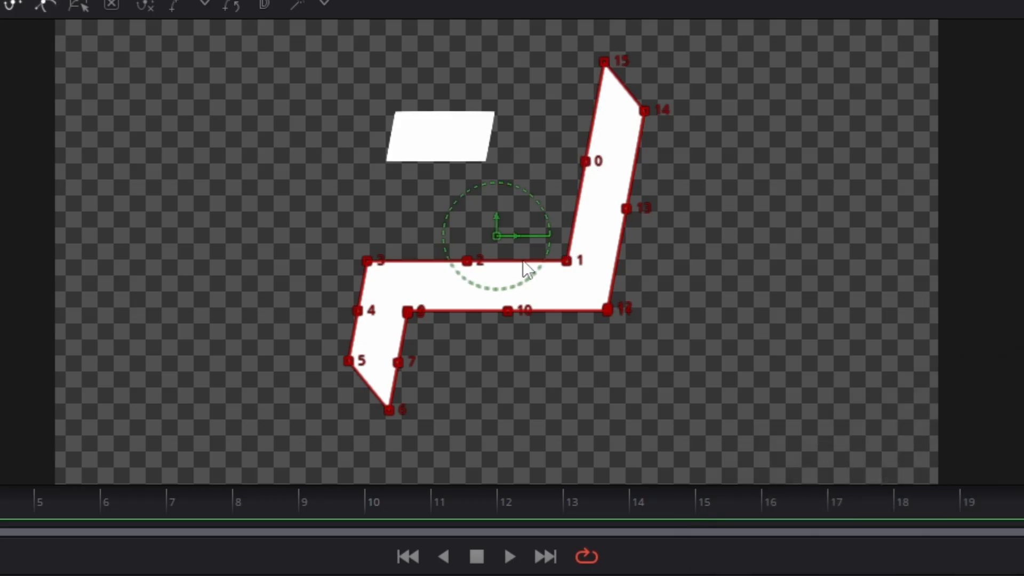
mouse_move(599, 85)
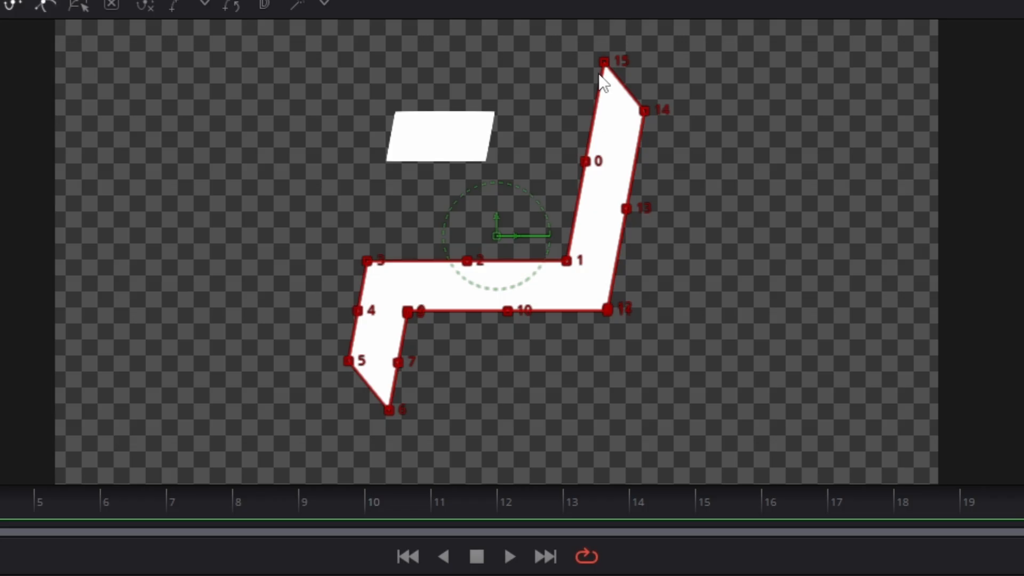
left_click(584, 160)
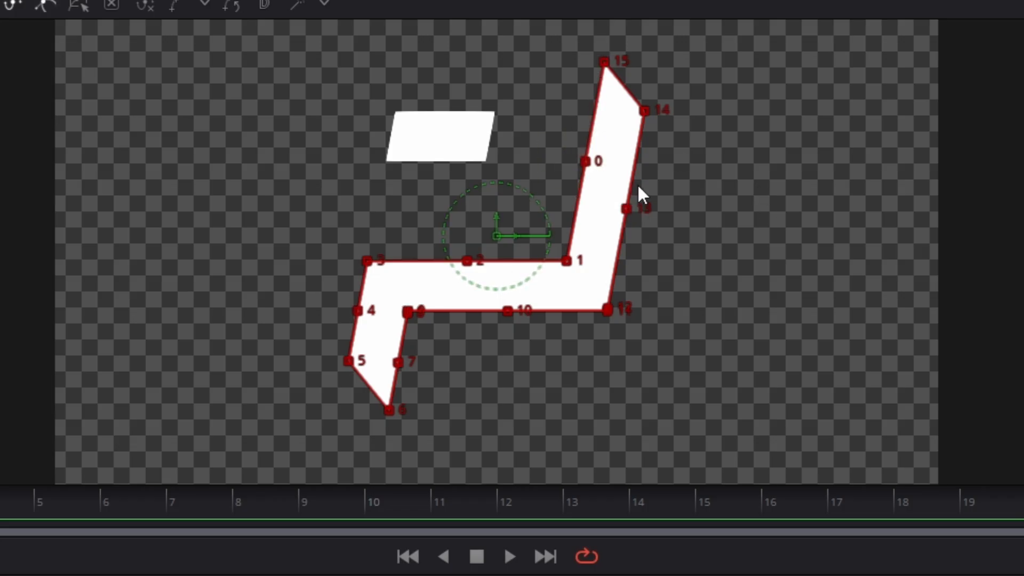
mouse_move(605, 64)
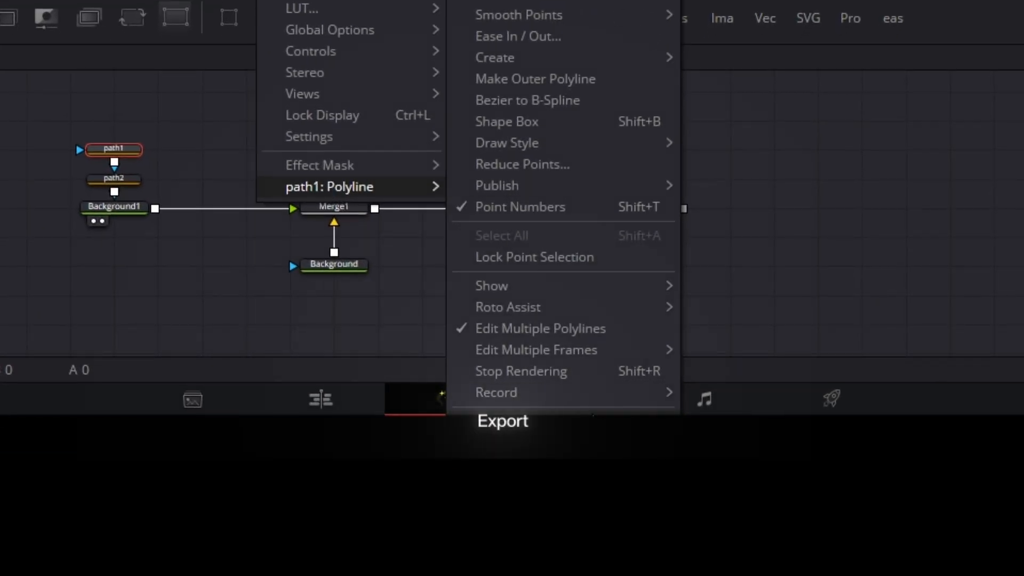
Export path1's polyline as a shape file with absolute Bezier points and confirm
left_click(501, 421)
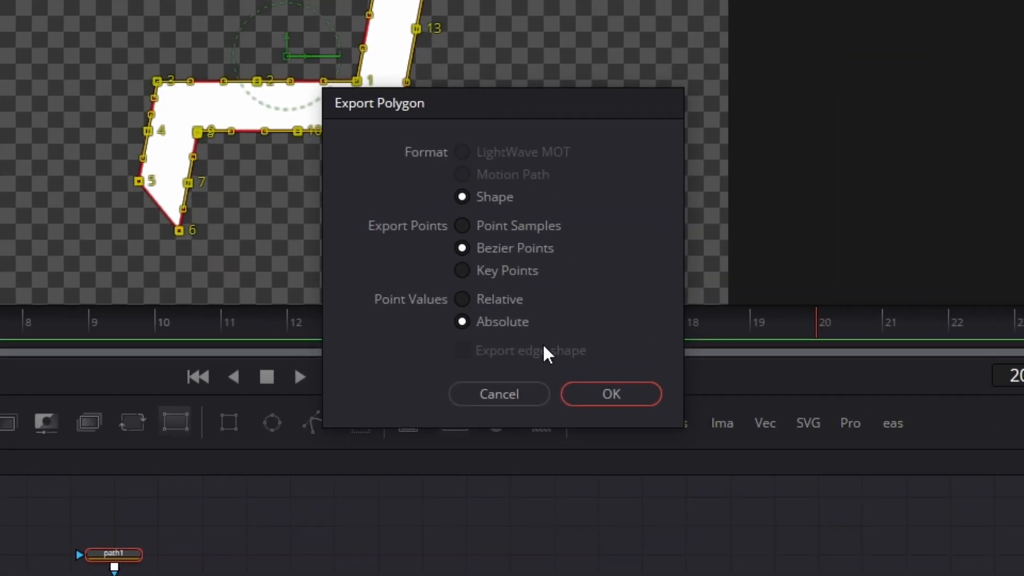
left_click(612, 393)
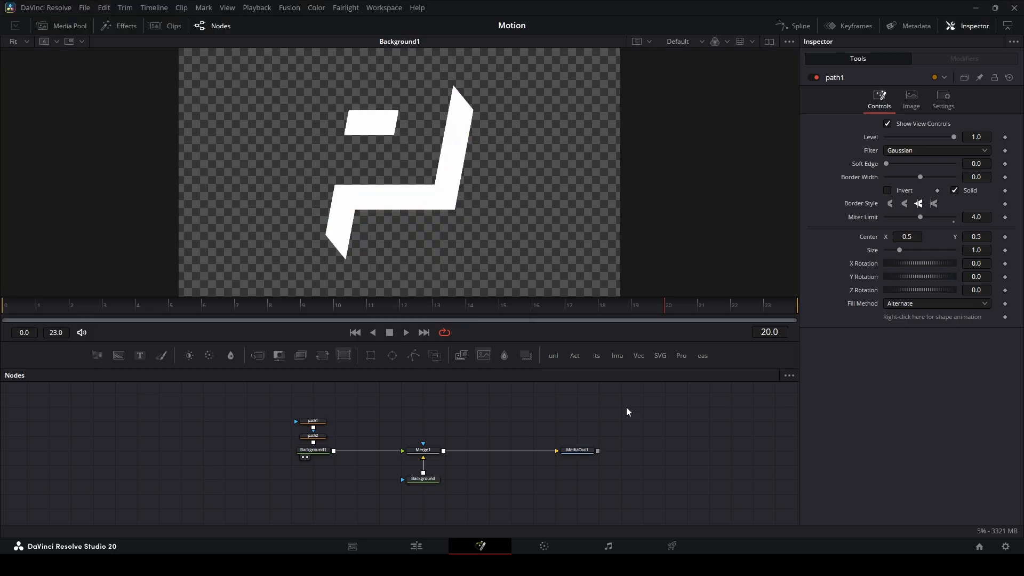
Launch Rotate Closed DFSH and load path1.dfsh from Quick access
key("ctrl+shift+space")
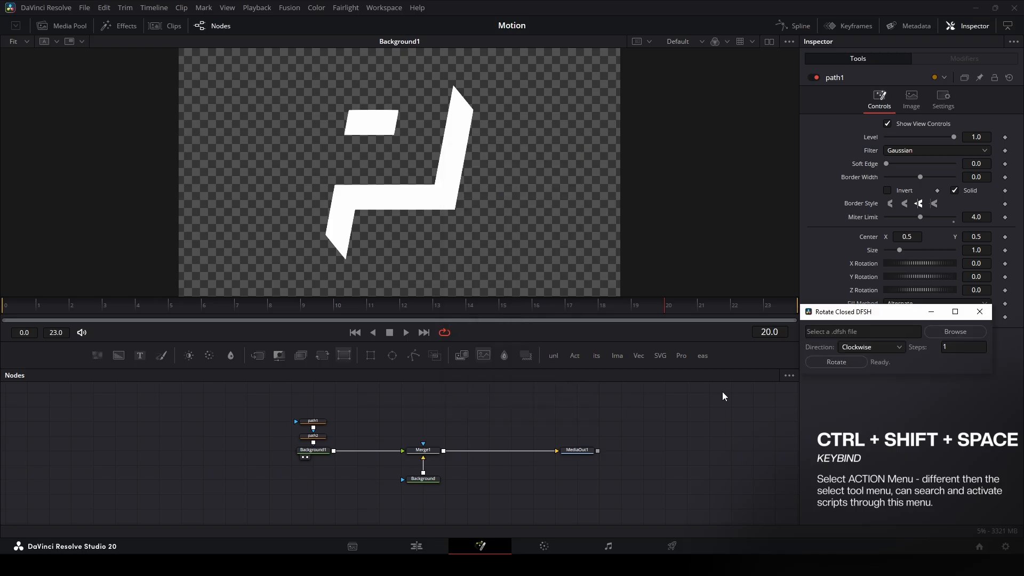
mouse_move(137, 308)
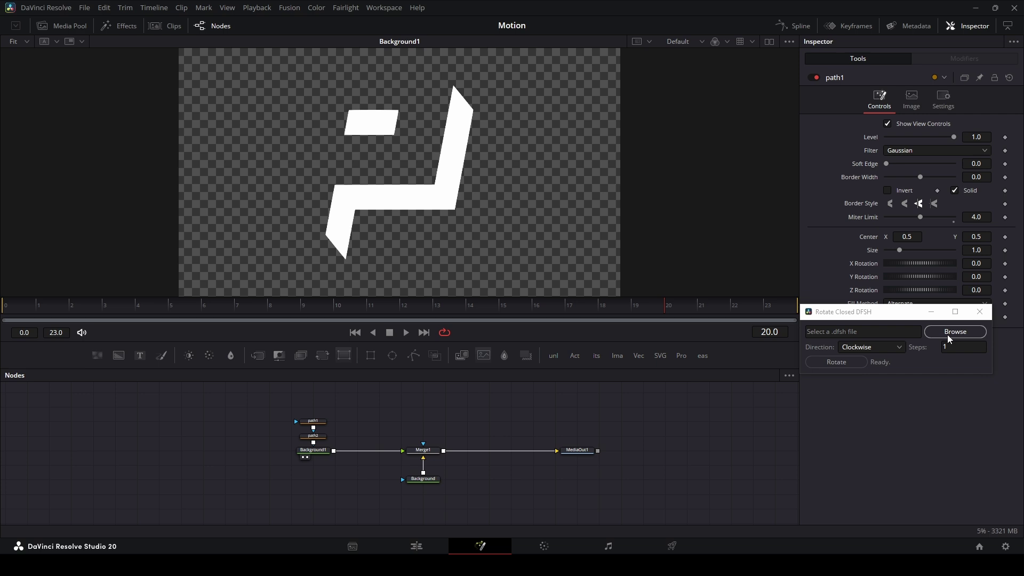
left_click(955, 330)
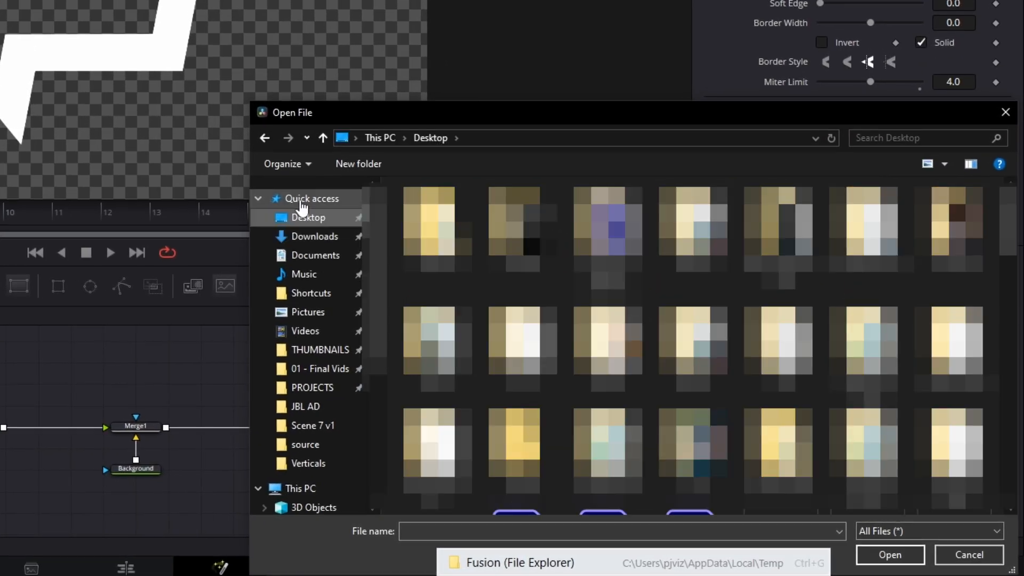
left_click(311, 198)
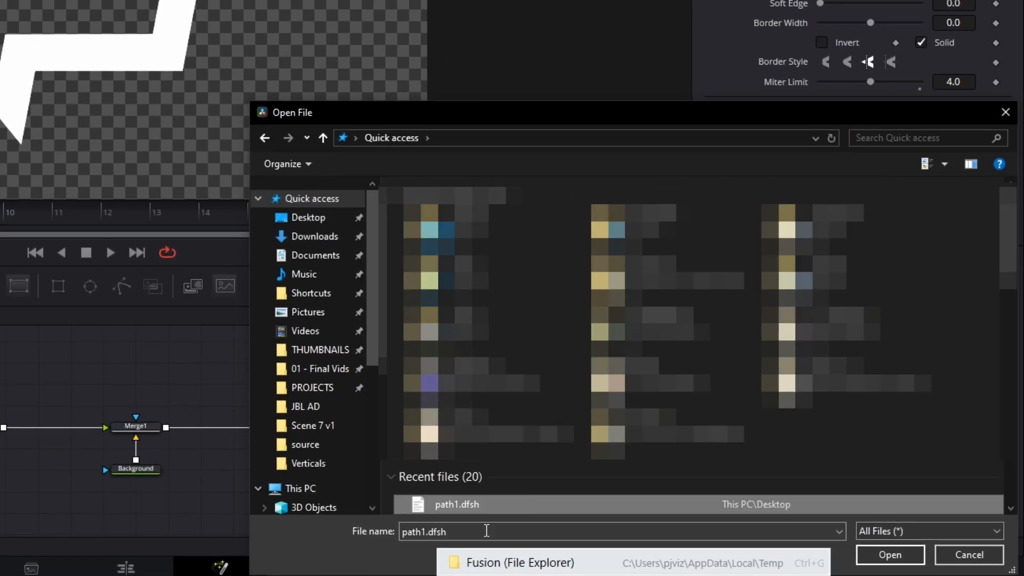
left_click(889, 554)
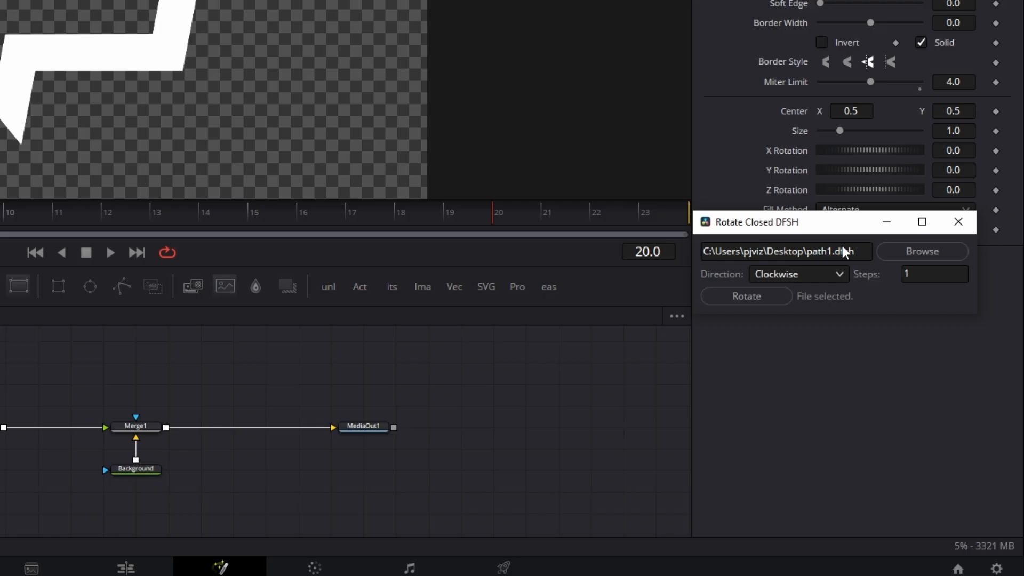
Rotate path1.dfsh one step clockwise, wait for 'Saved at file location', then close the script
left_click(797, 274)
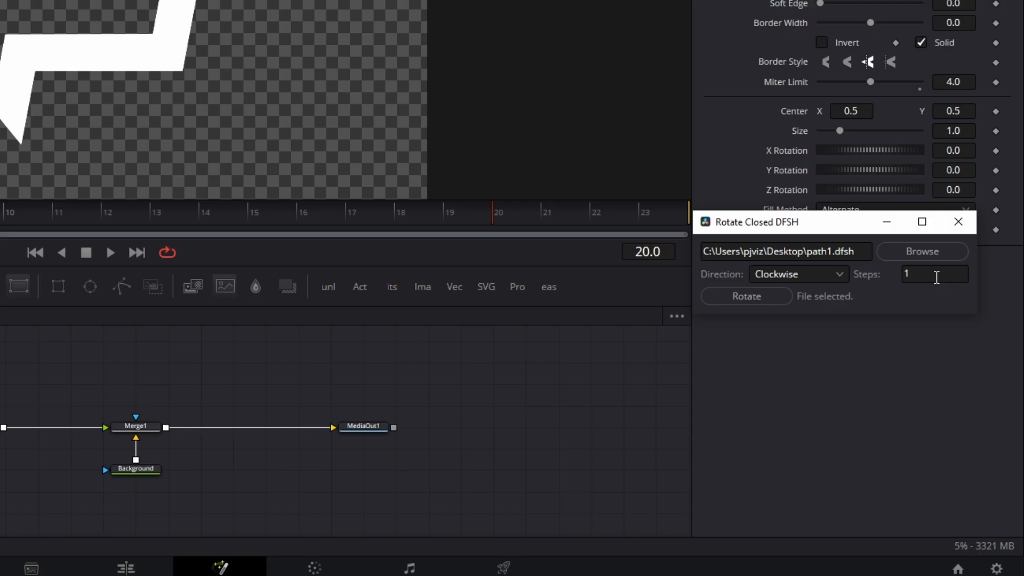
mouse_move(882, 292)
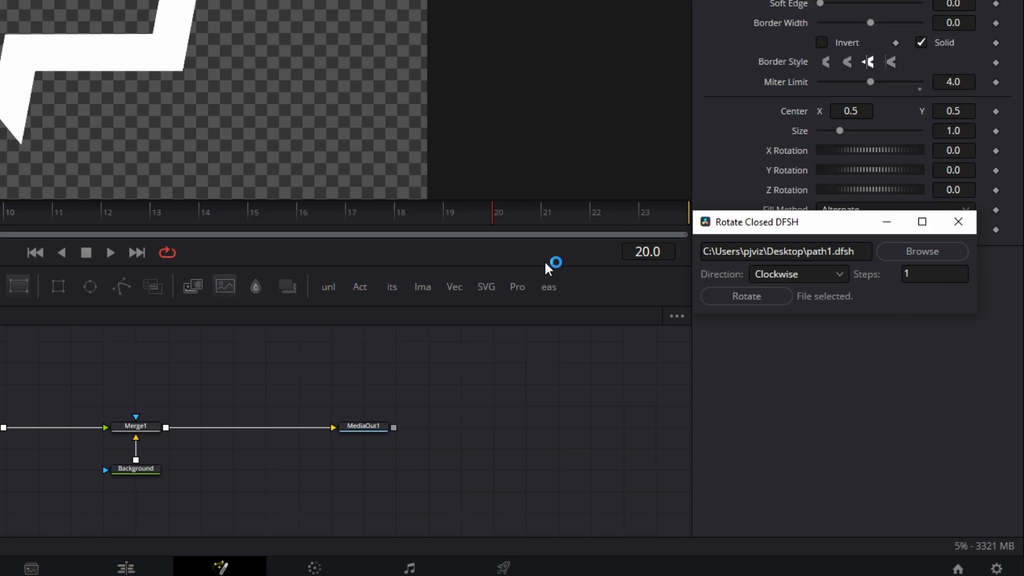
left_click(745, 297)
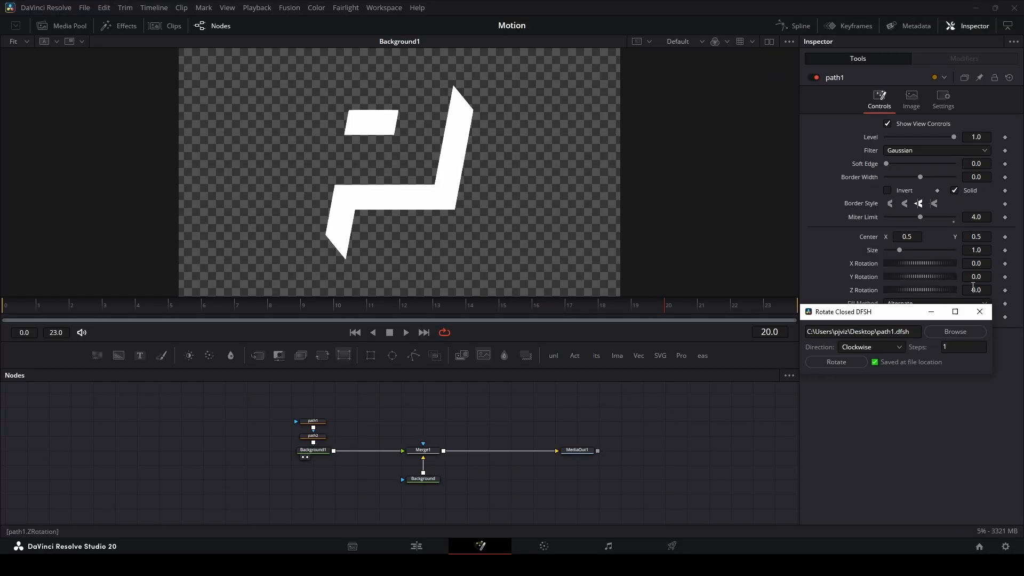
left_click(979, 312)
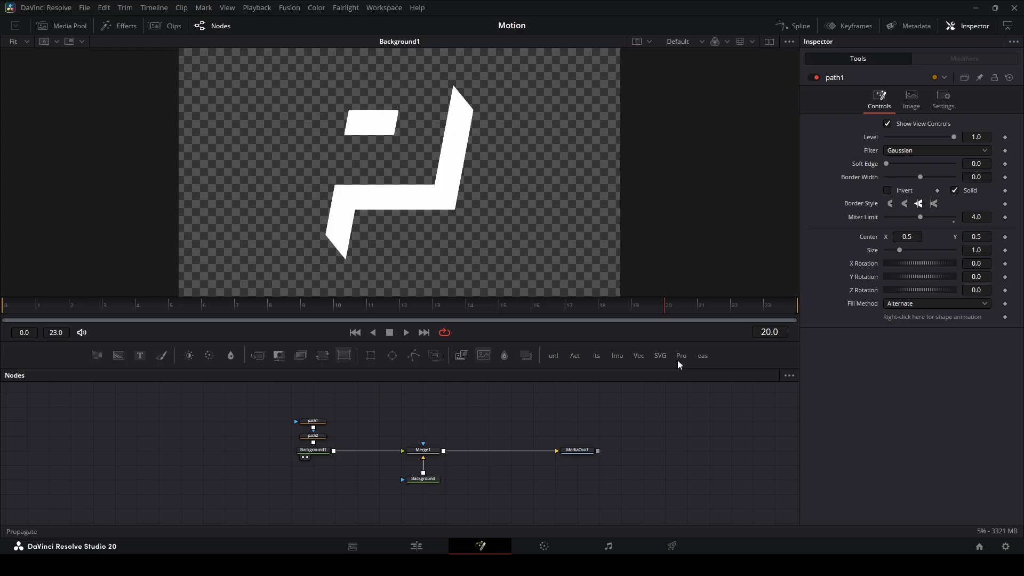
Import path1_rotated_cw_1.dfsh into path1's polyline via Import Shape
left_click(311, 435)
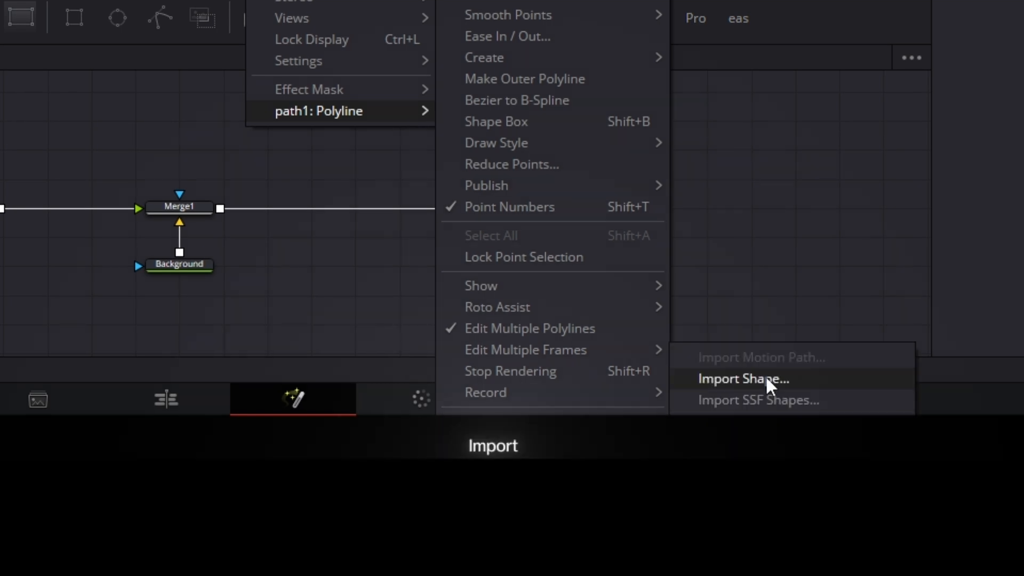
left_click(743, 378)
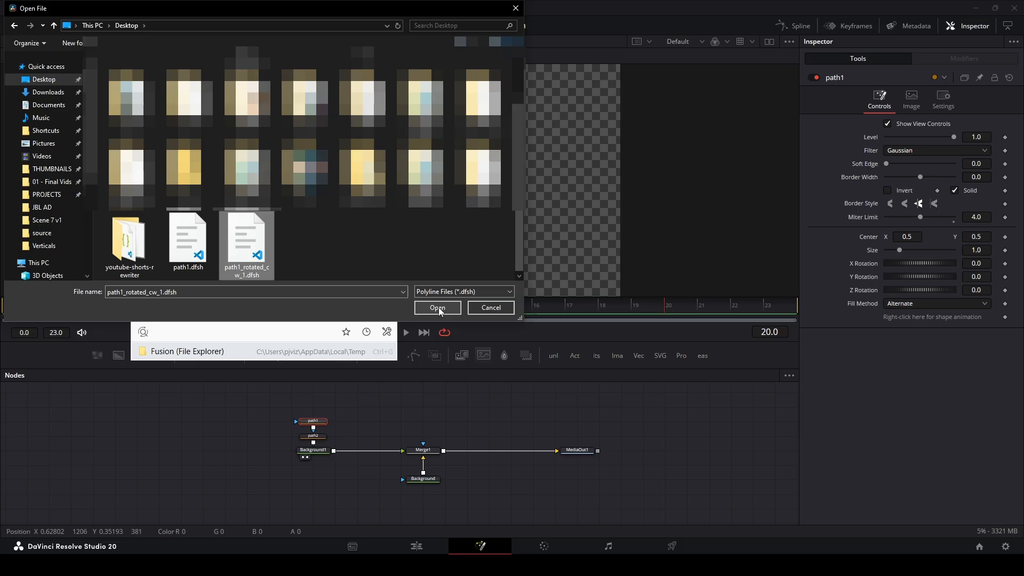
left_click(438, 307)
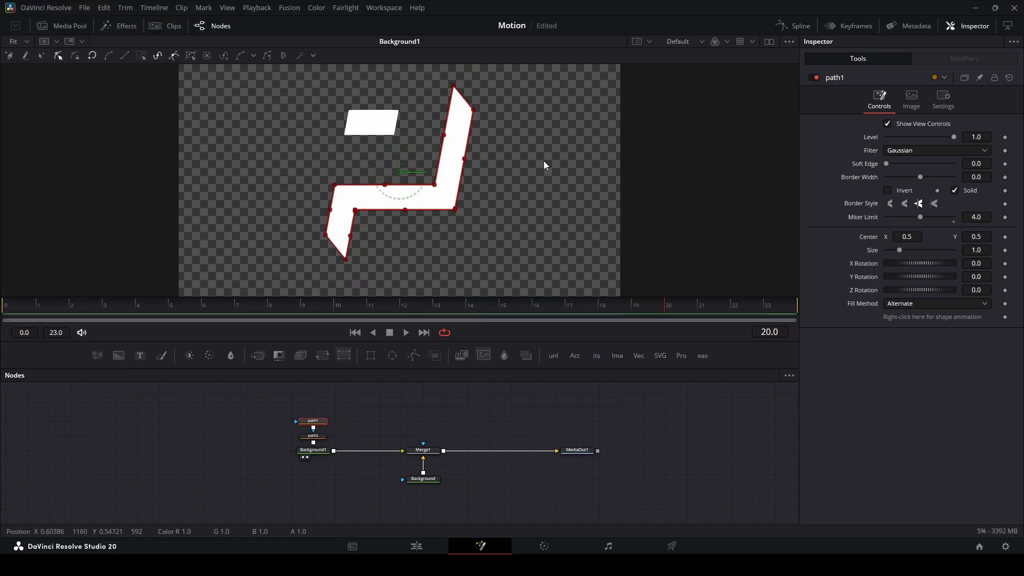